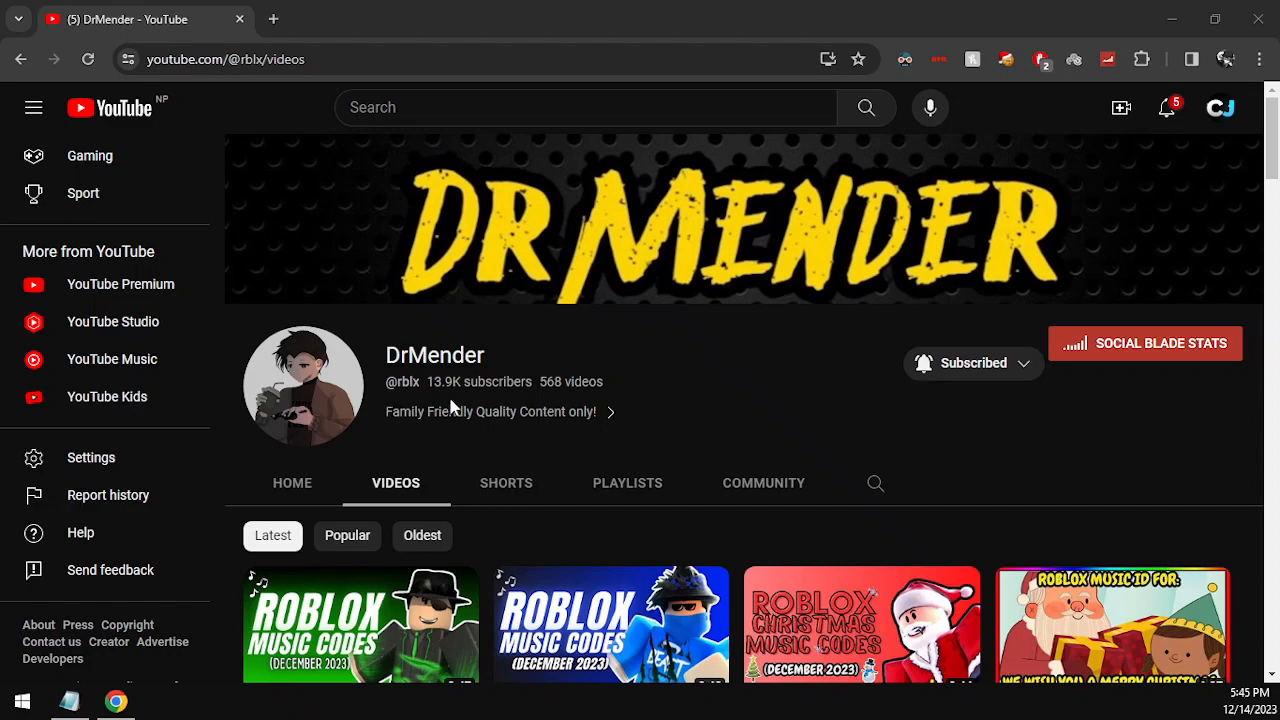
Scroll to the bottom of the DrMender videos page and minimize Chrome.
scroll(down, 3)
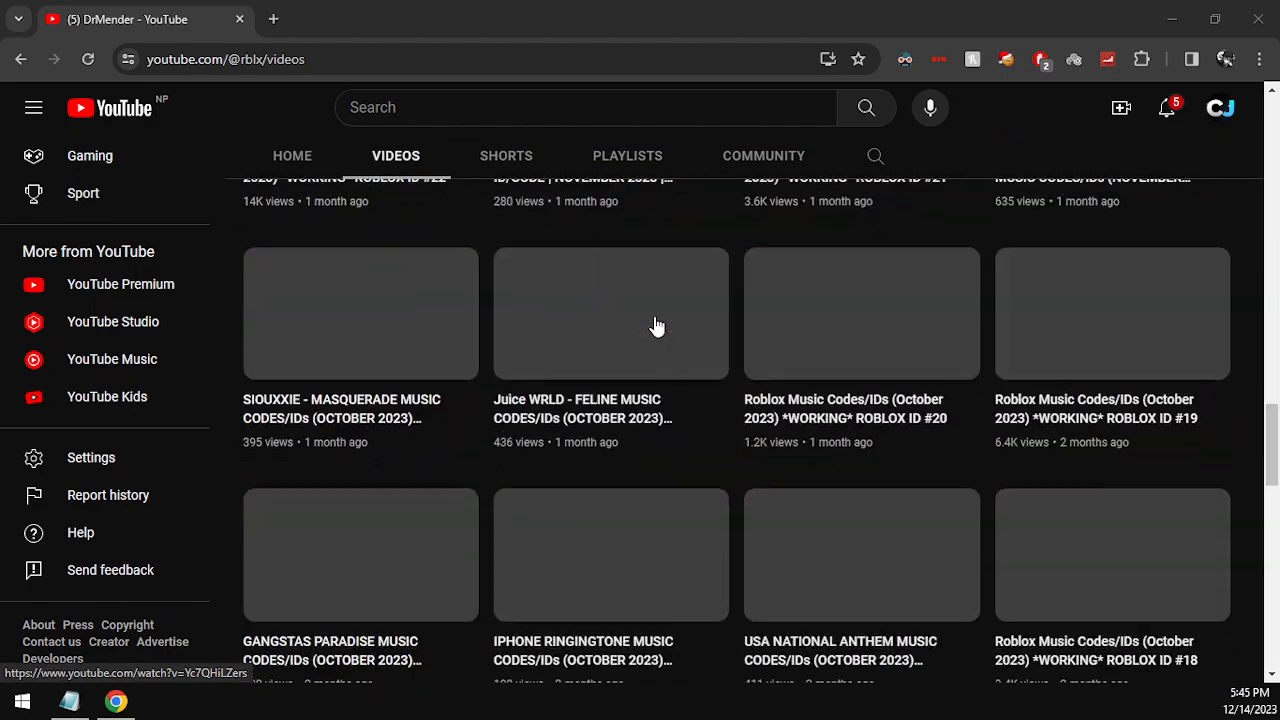
scroll(down, 3)
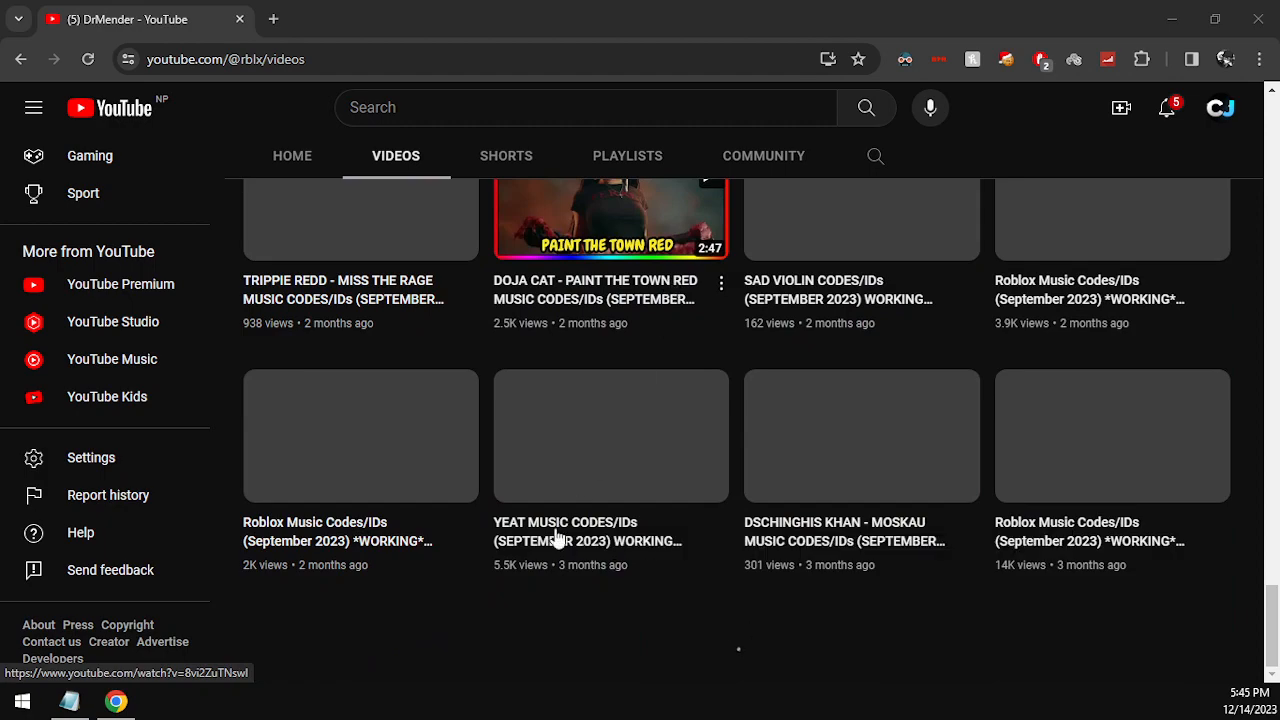
click(1249, 699)
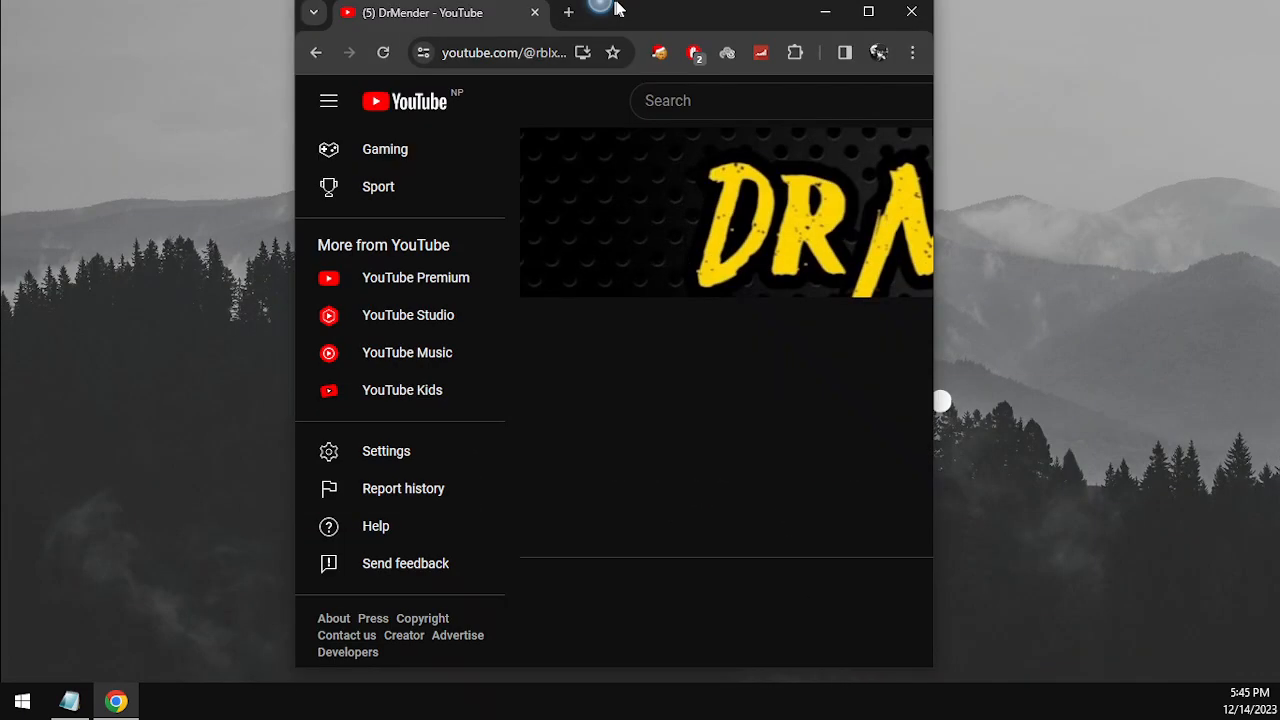
Bring back the DrMender channel window and scroll through its videos.
click(868, 11)
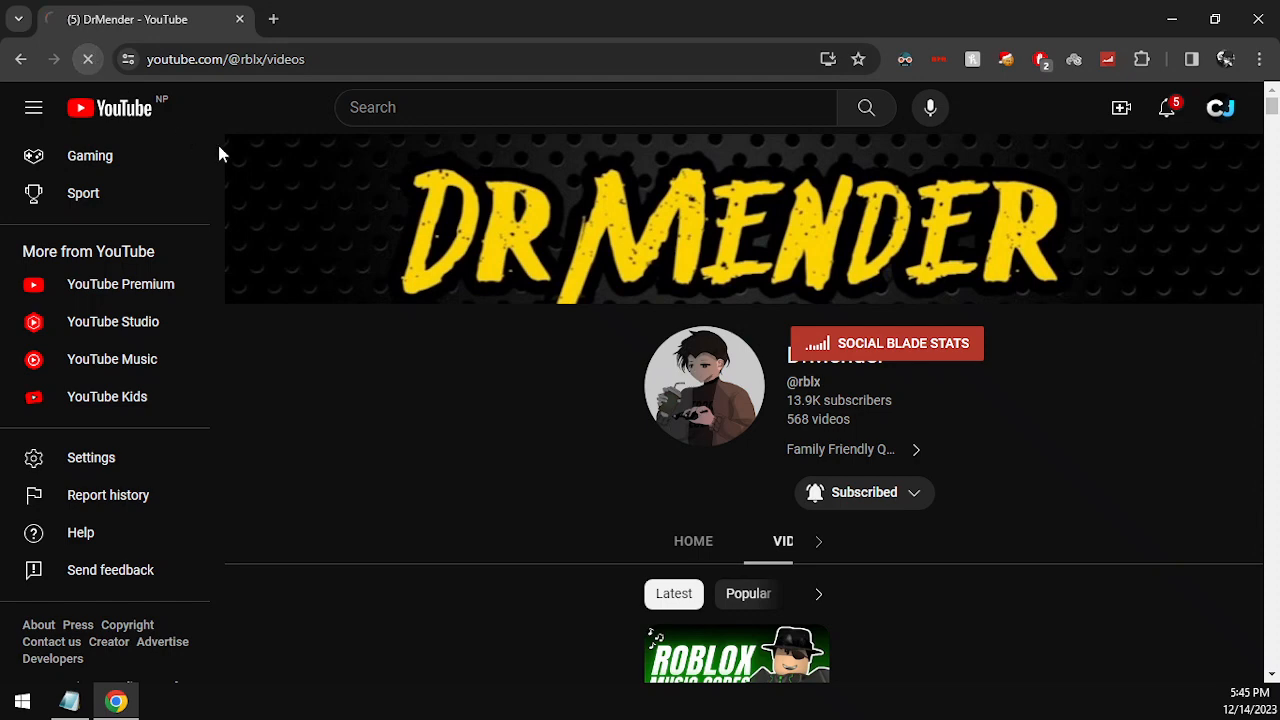
scroll(down, 3)
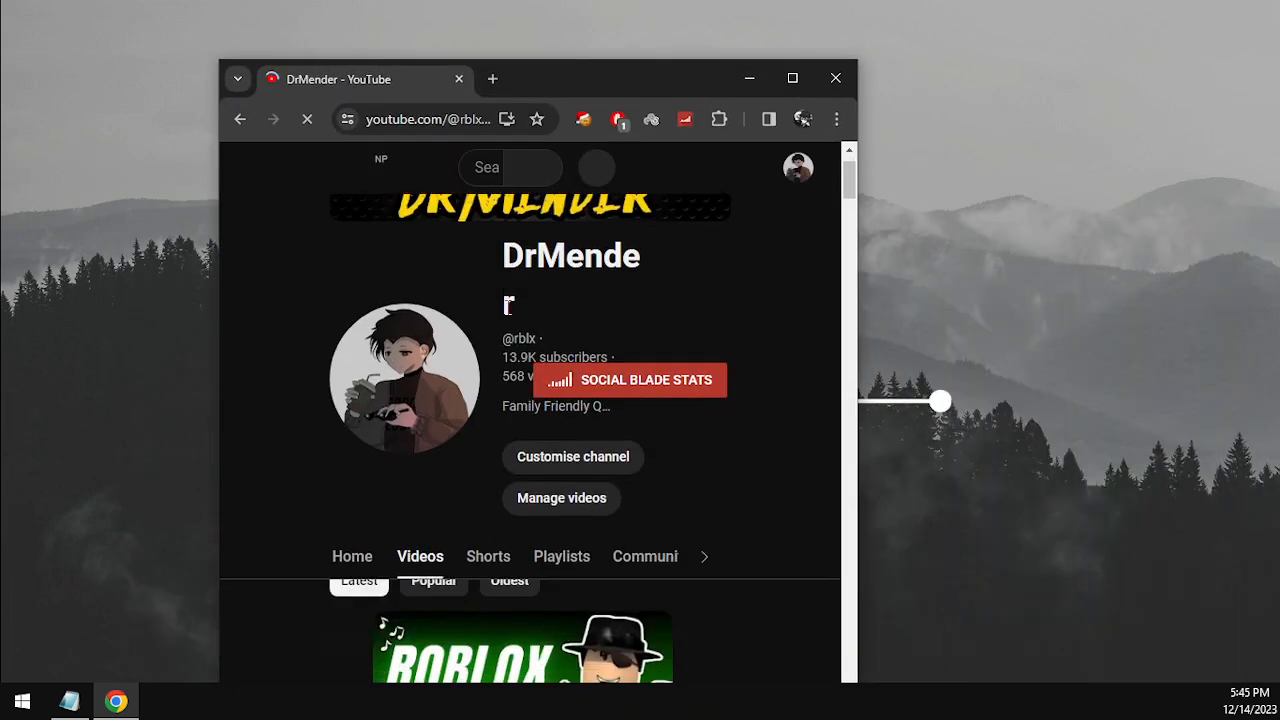
scroll(down, 3)
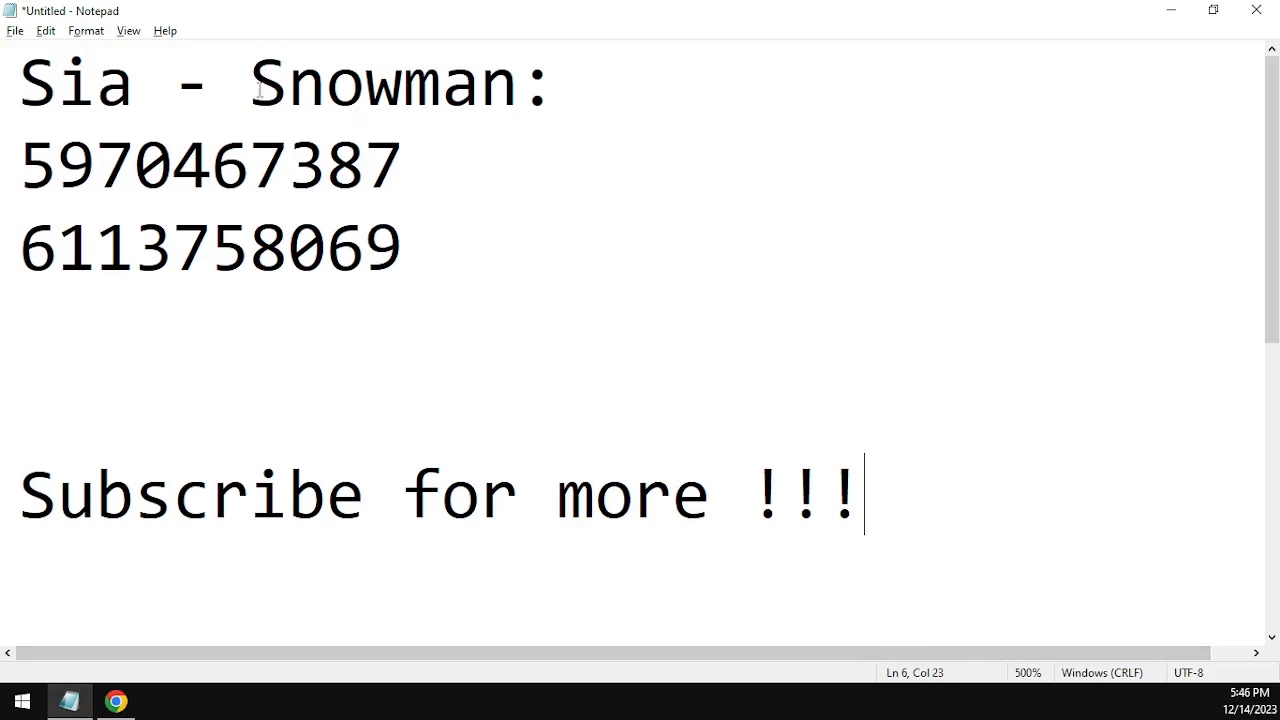
click(550, 83)
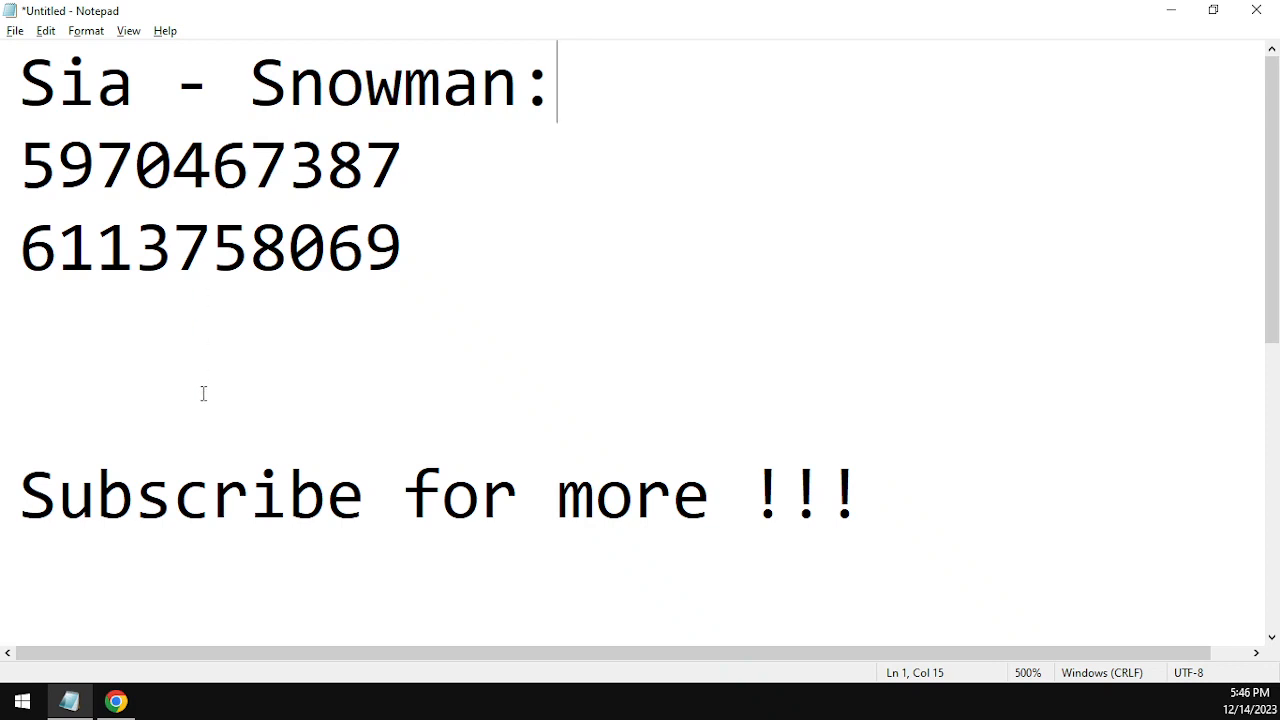
drag(252, 247, 403, 247)
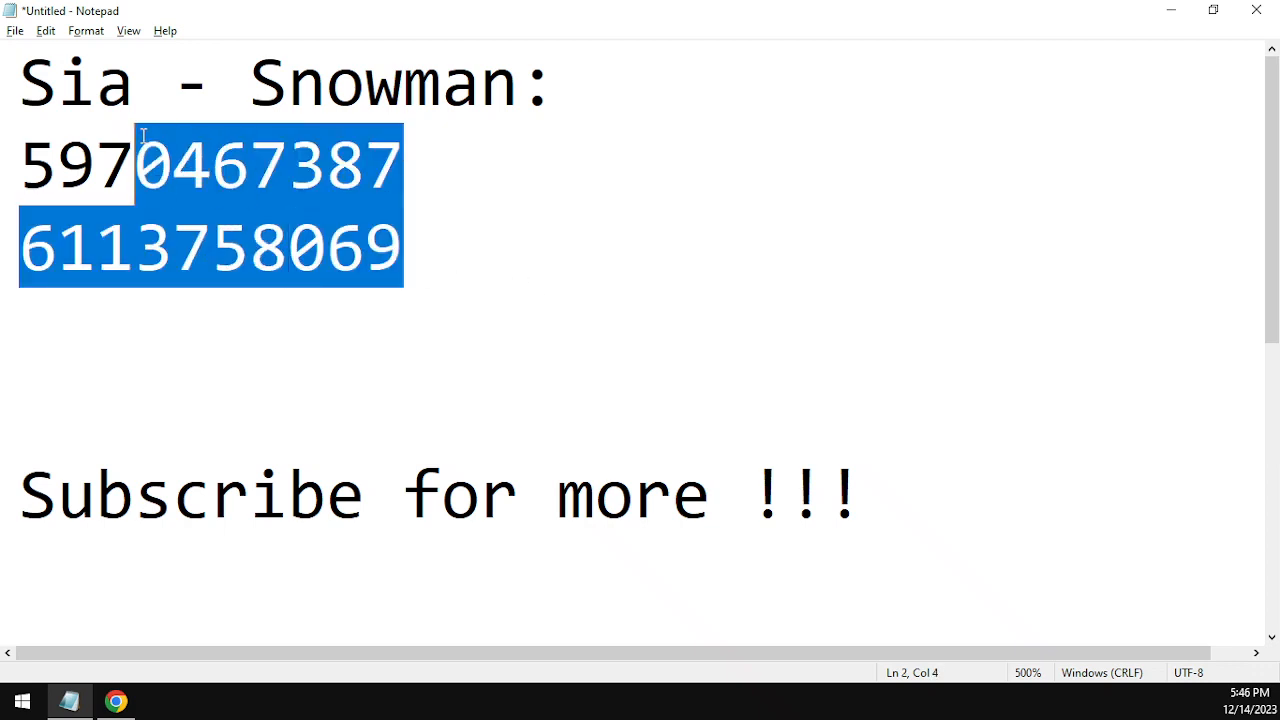
click(352, 190)
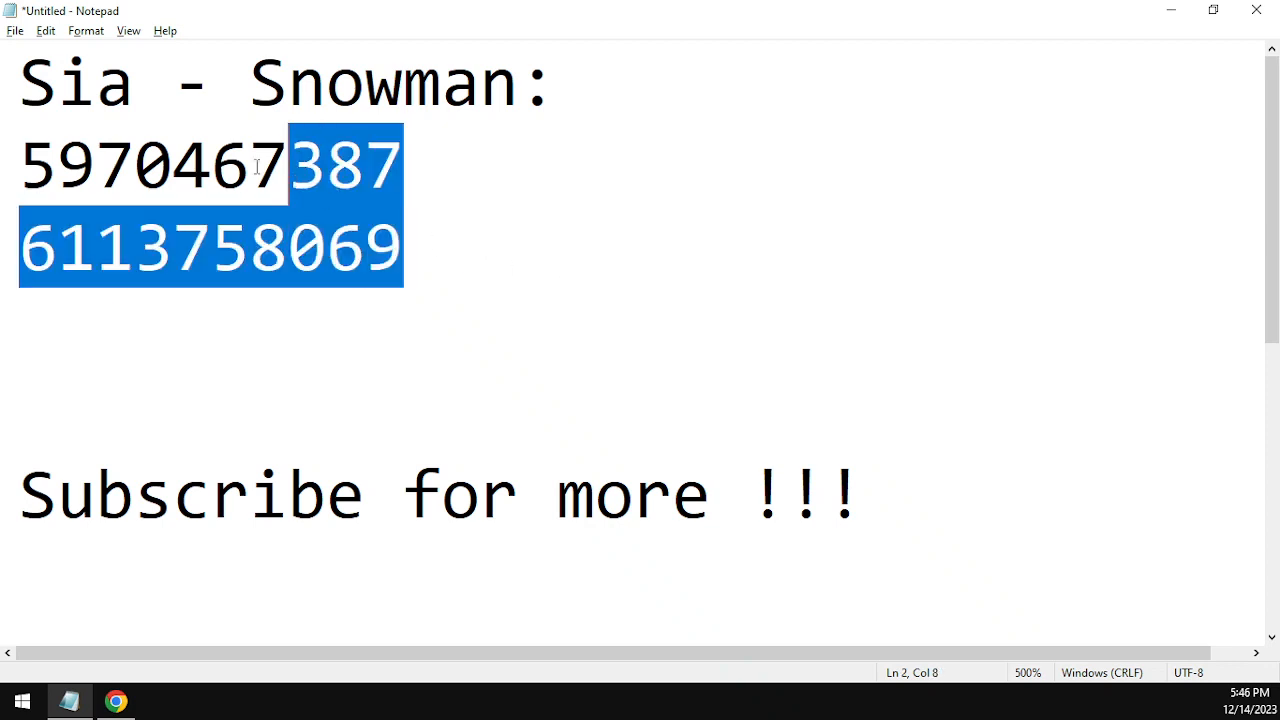
click(60, 165)
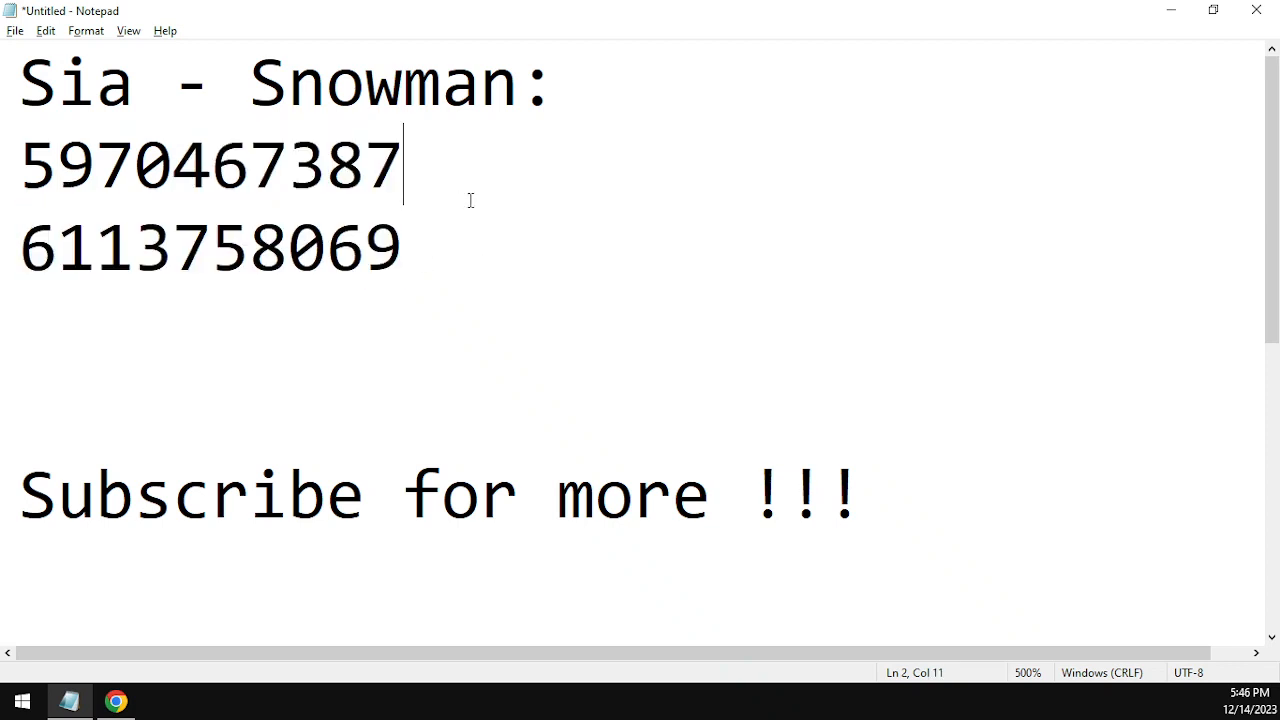
mouse_move(461, 244)
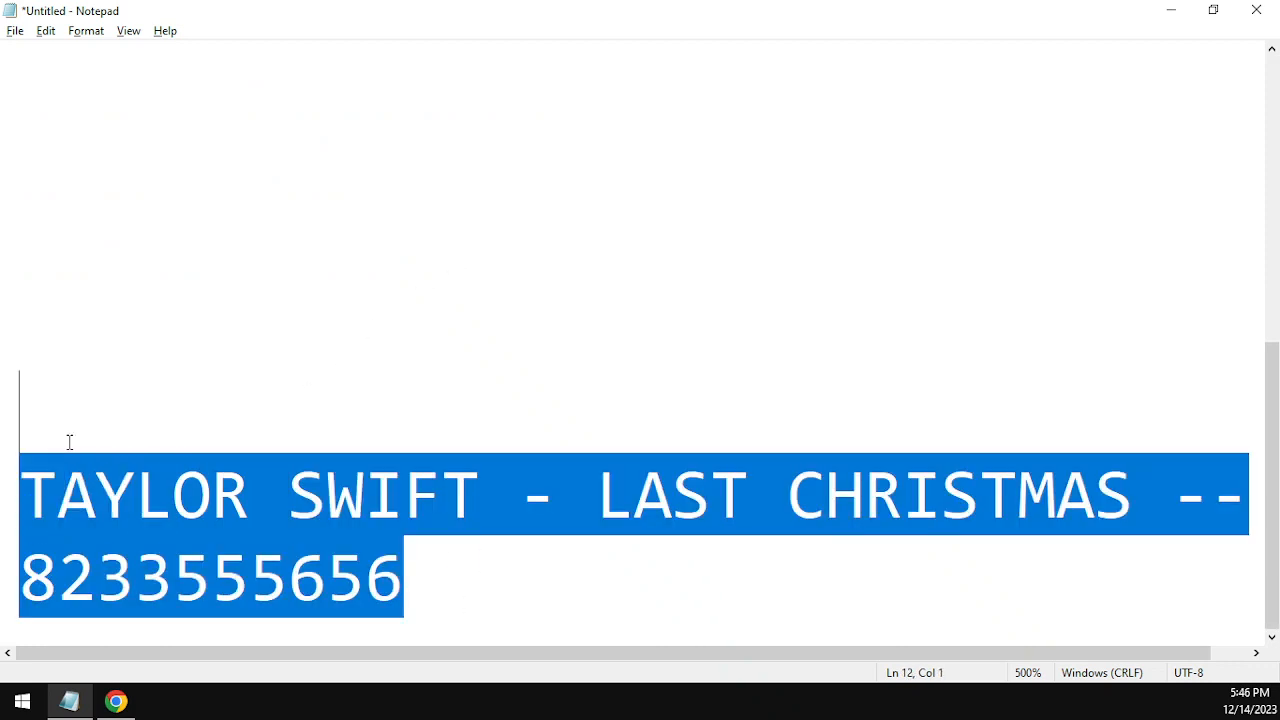
click(580, 456)
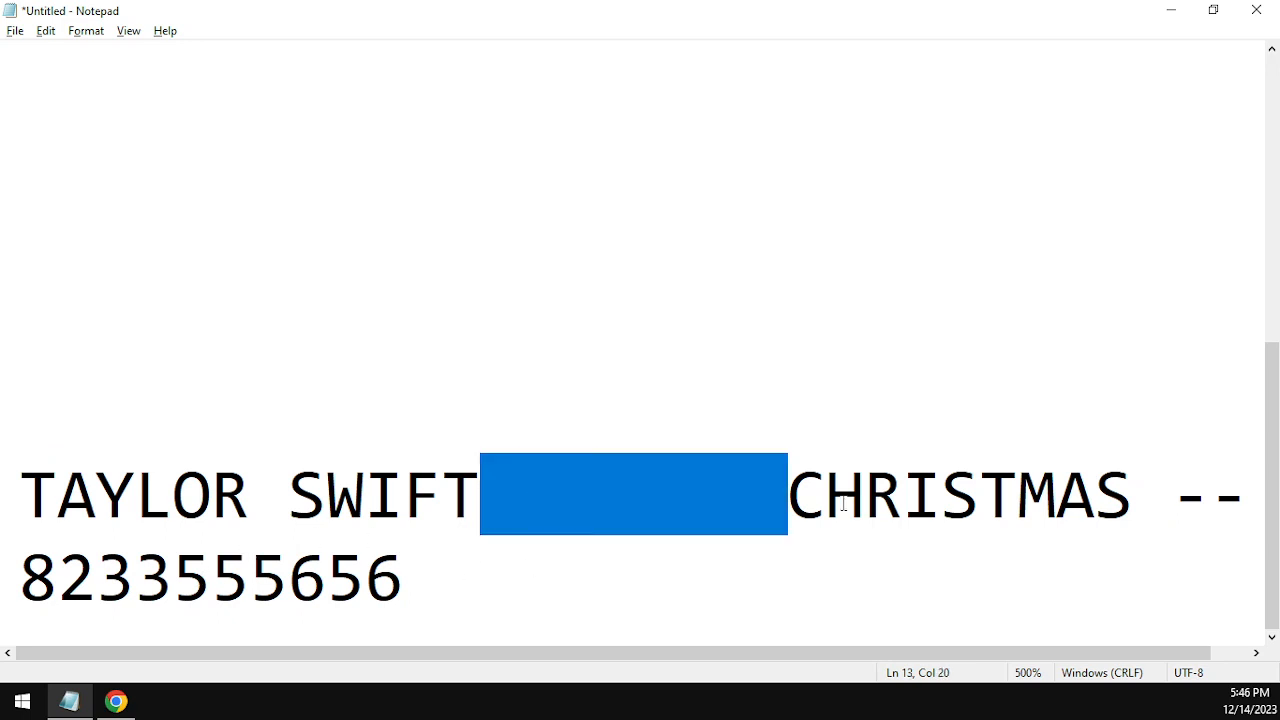
text(- LAST)
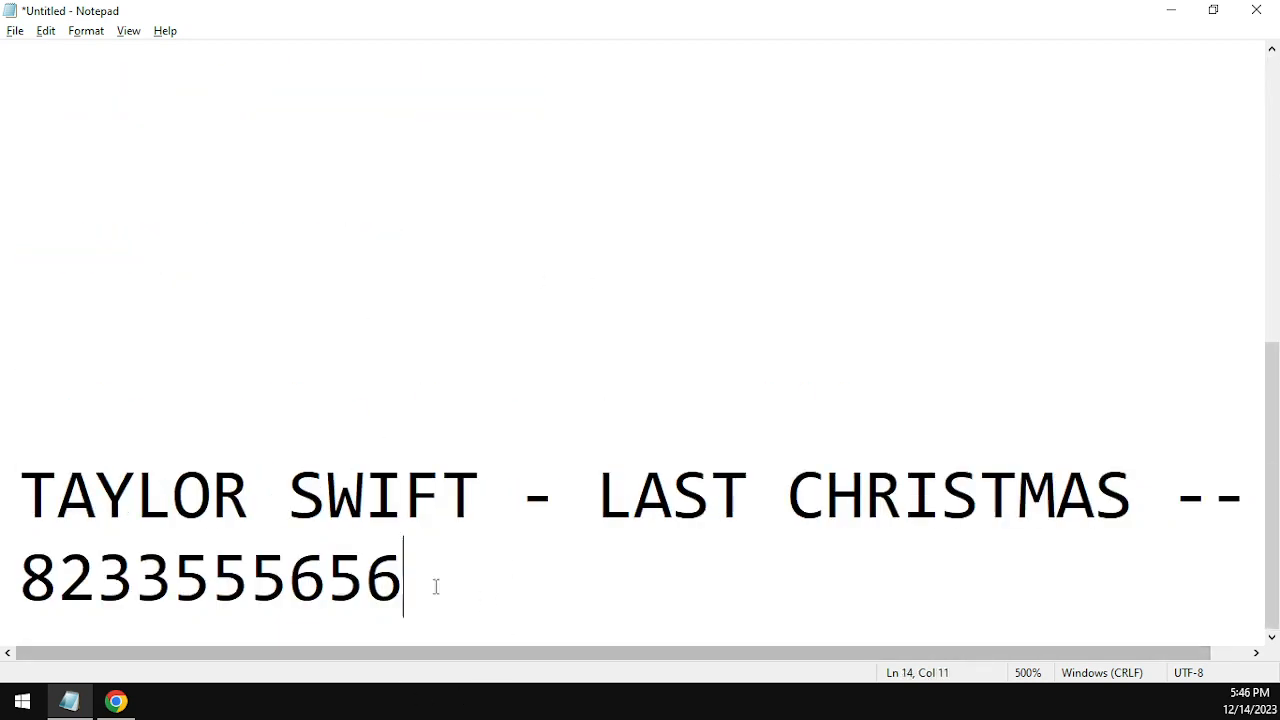
Bring the DrMender YouTube channel page back to the front.
key(Home)
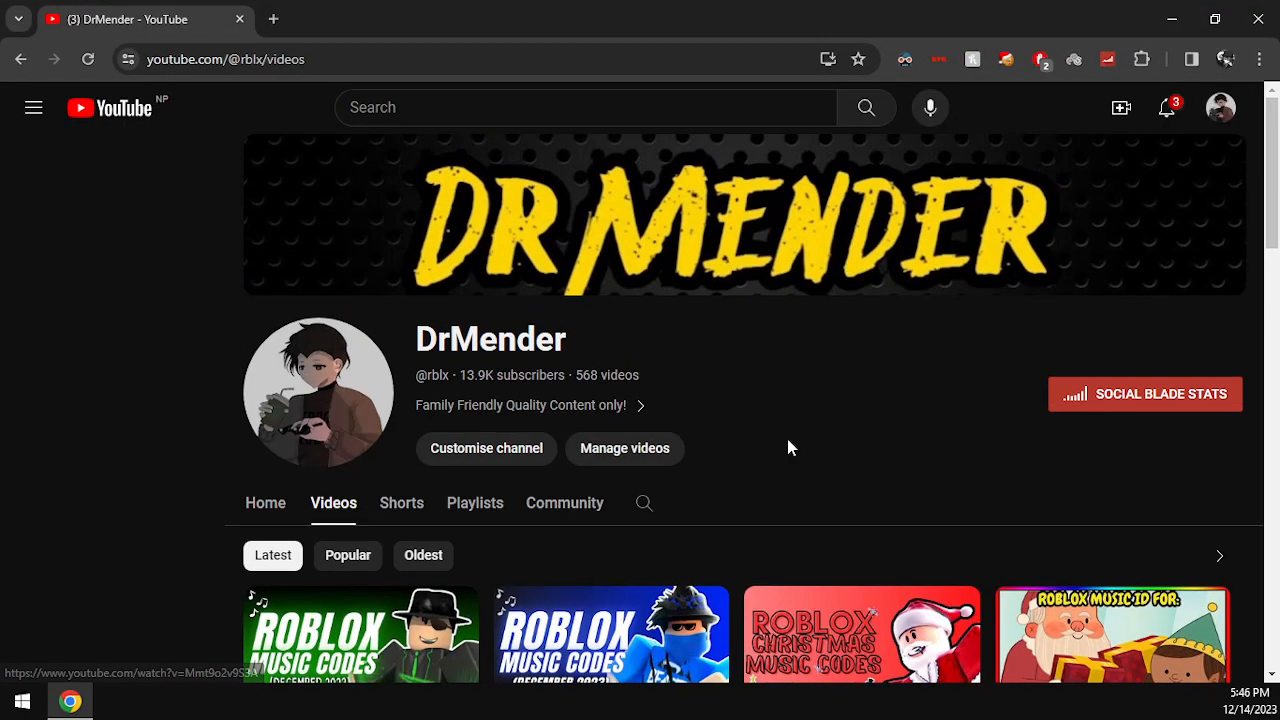
click(33, 107)
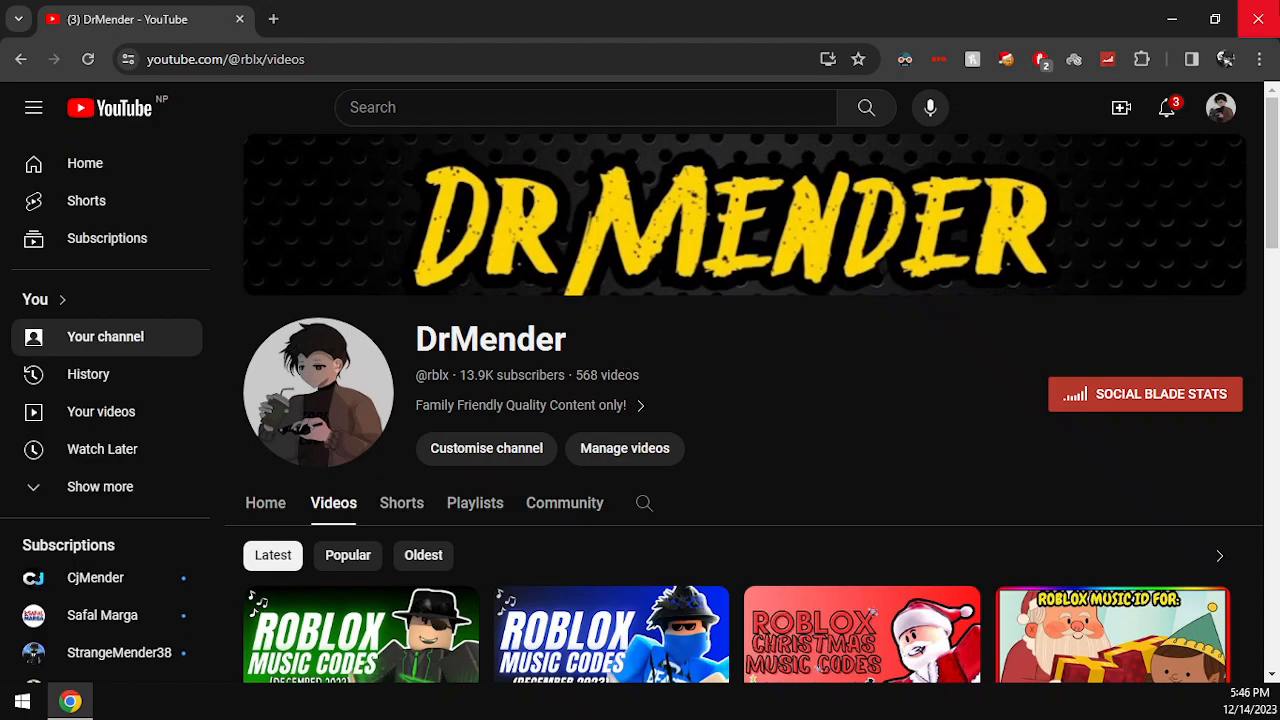